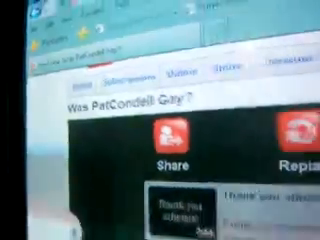
pyautogui.scroll(-3)
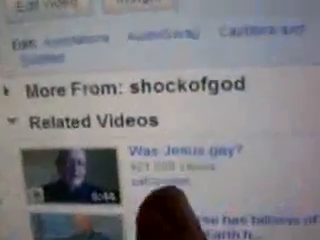
pyautogui.scroll(-3)
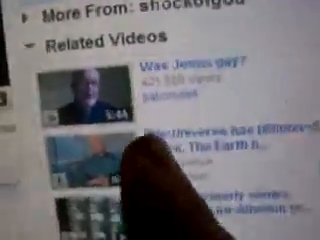